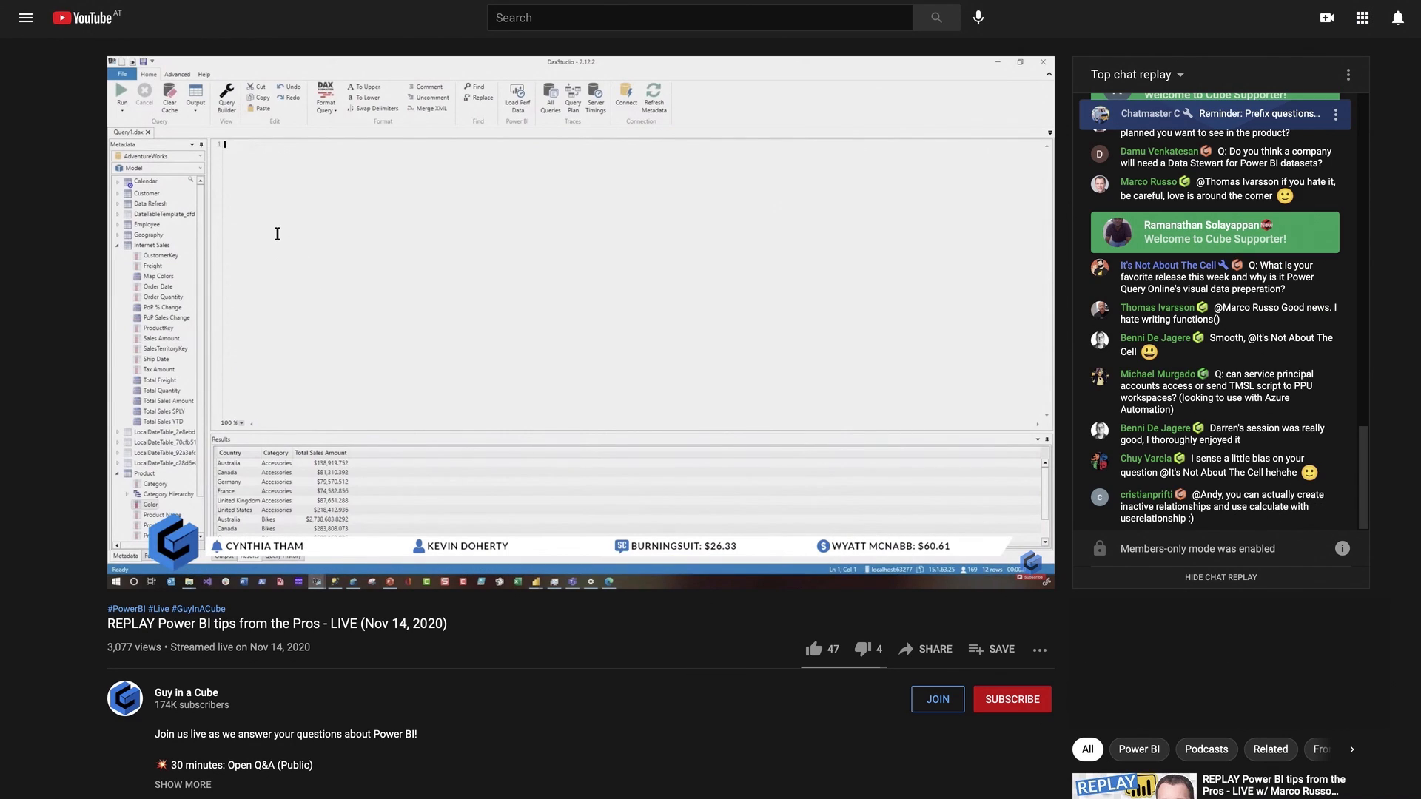
Select the Total Sales Amount measure and enlarge its SUMX formula for viewing.
click(226, 96)
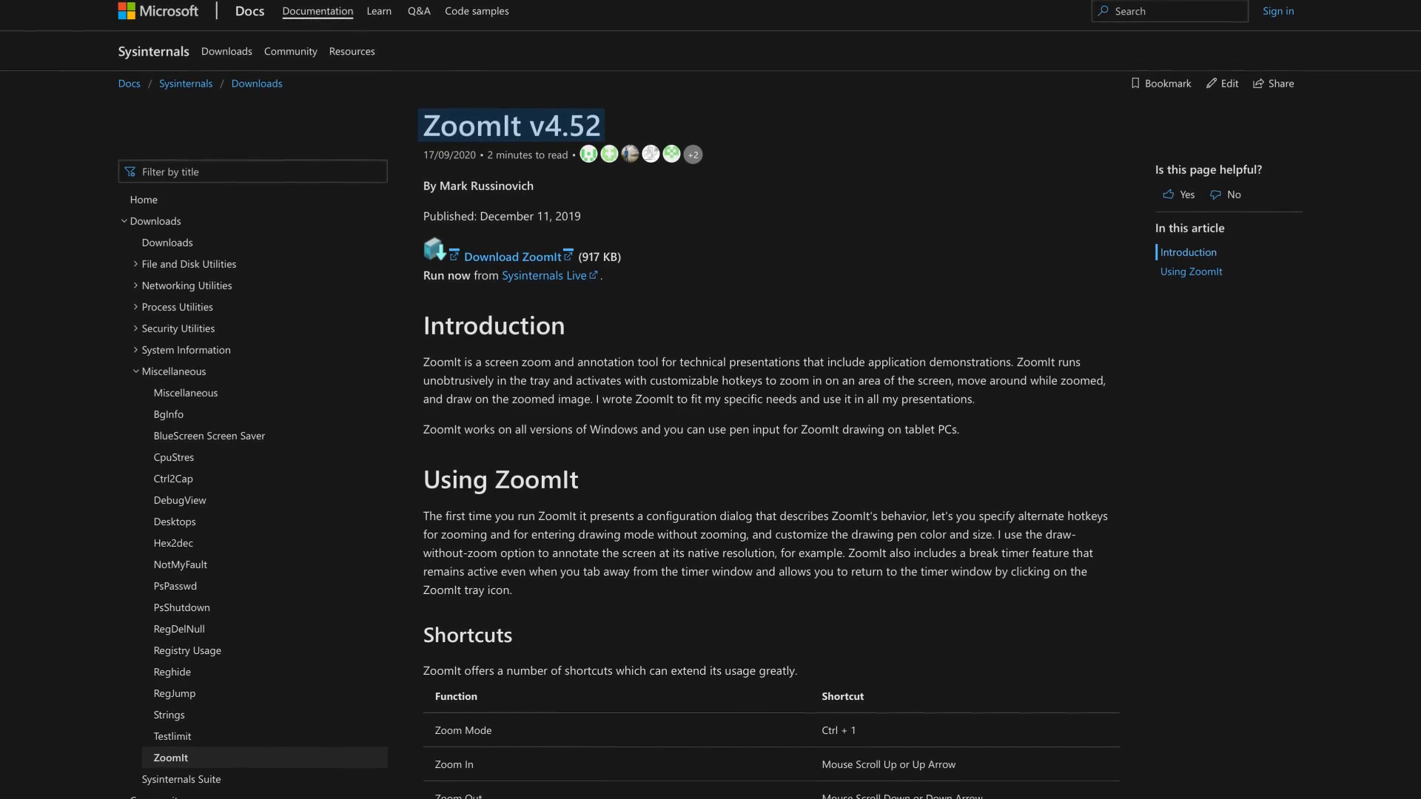
scroll(down, 3)
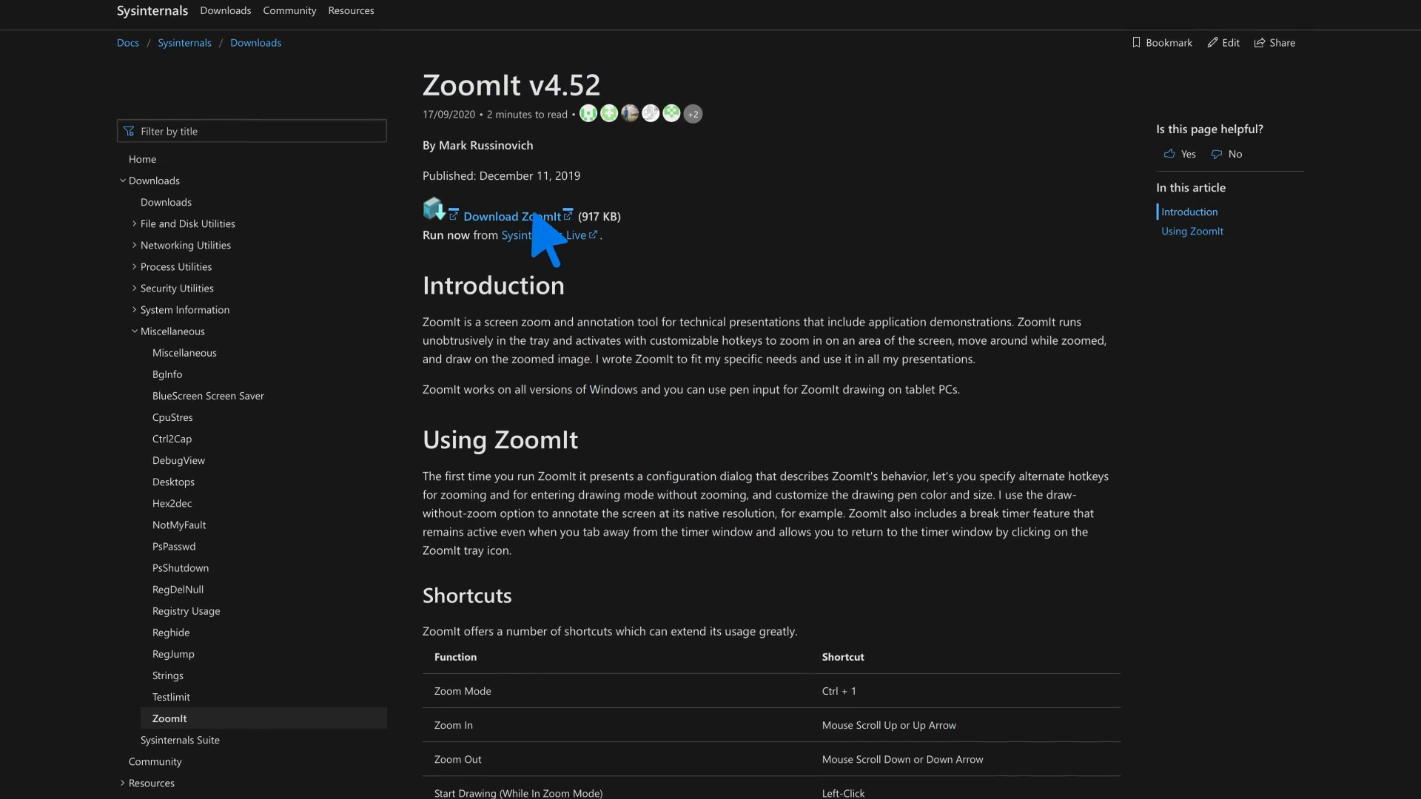
scroll(down, 3)
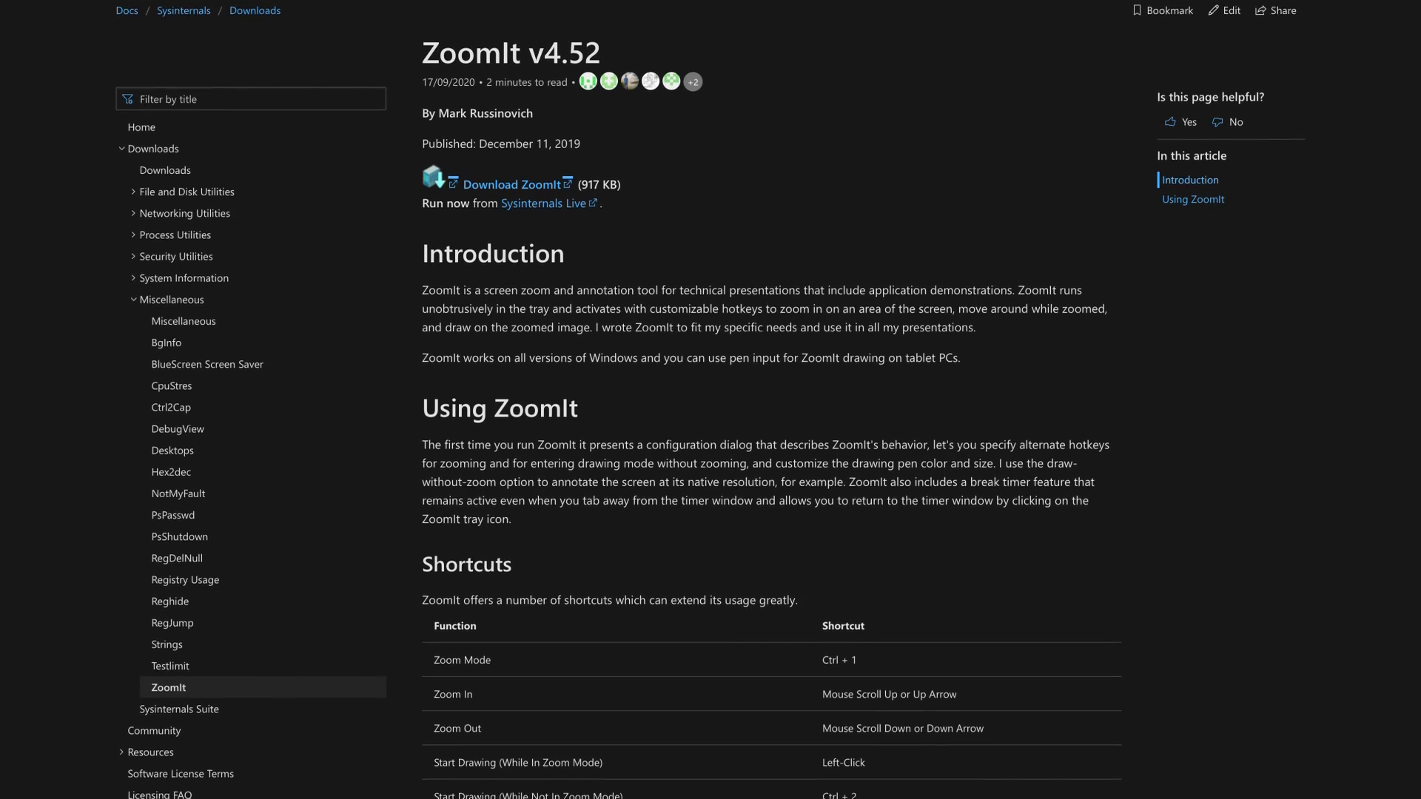
scroll(down, 3)
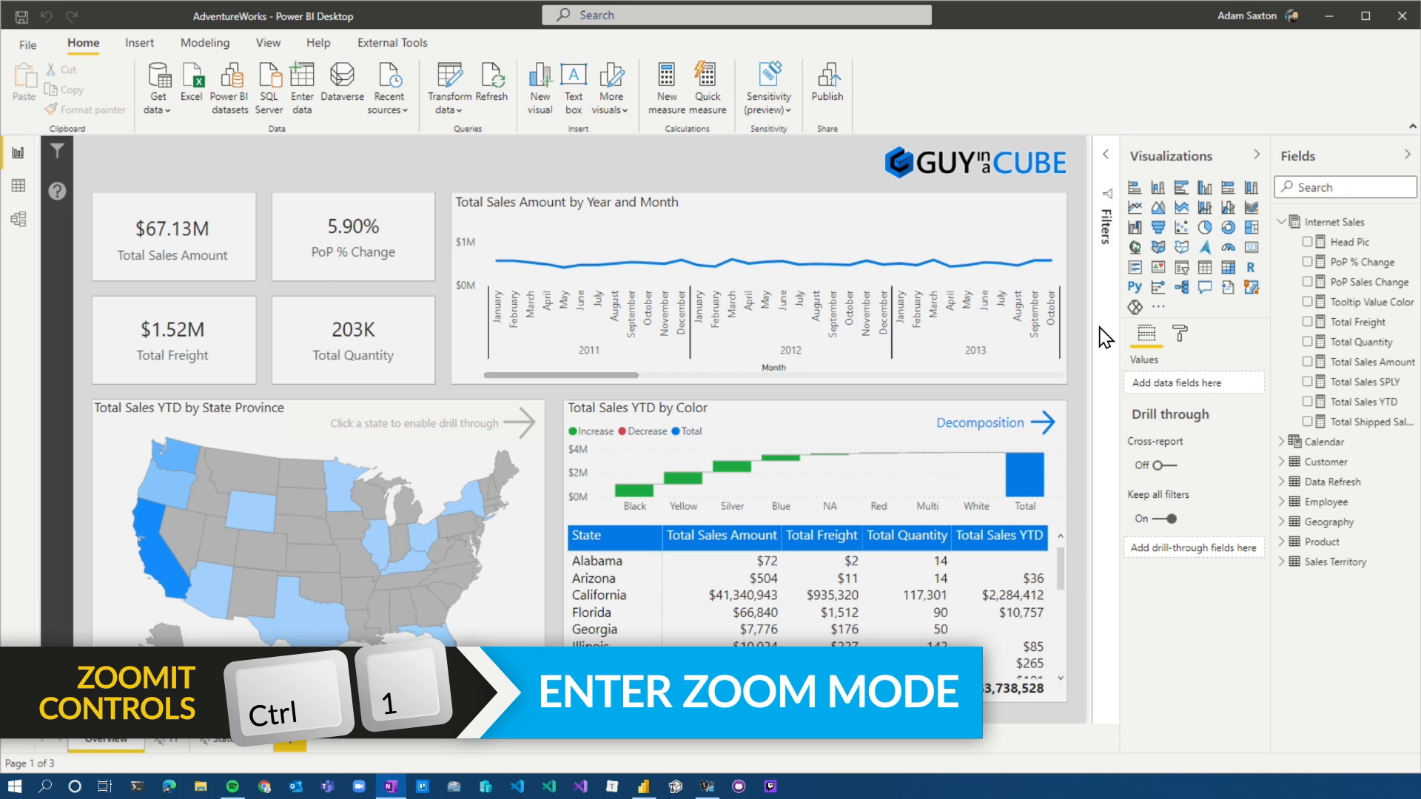
Magnify the report with ZoomIt, annotate it with red arrows, then exit.
key(Ctrl+1)
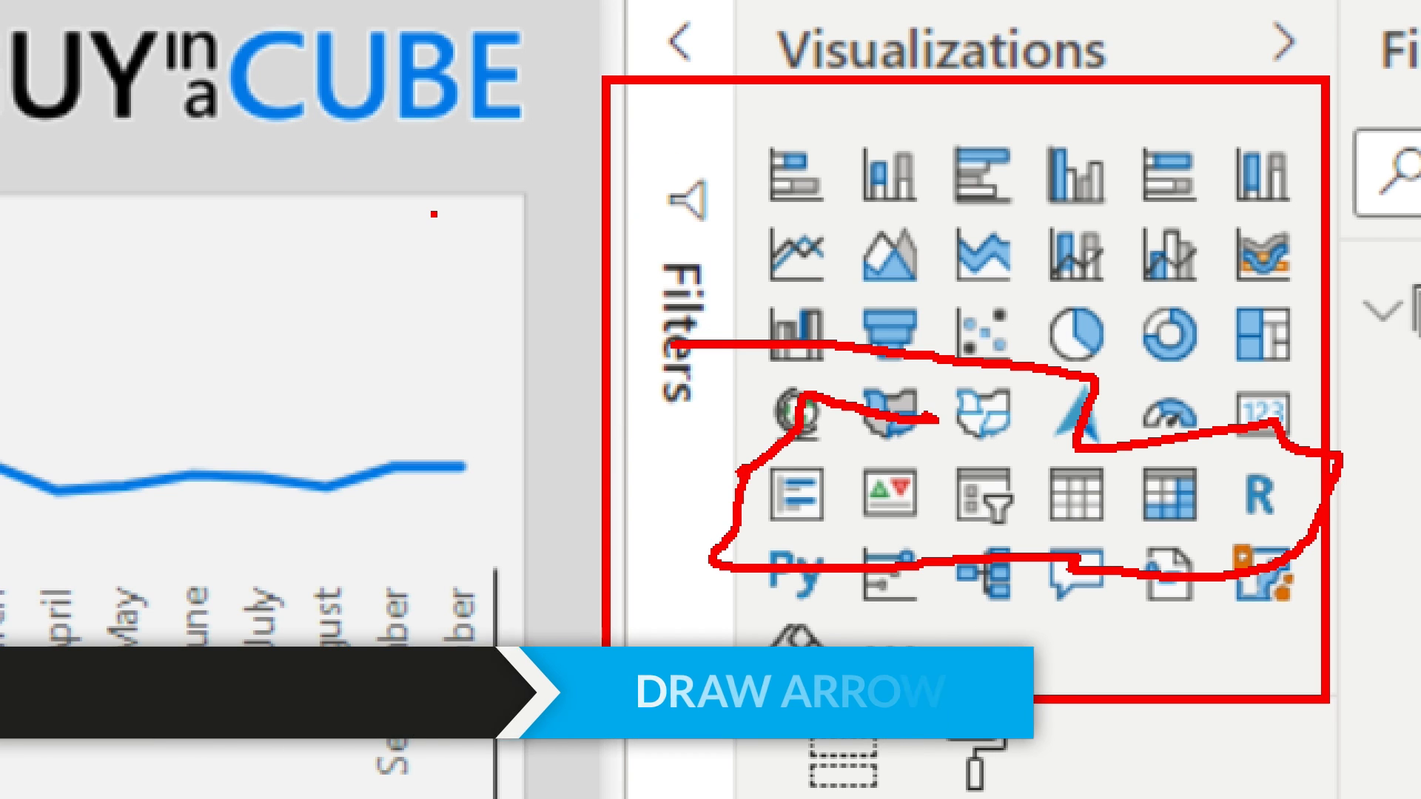
drag(122, 226, 398, 168)
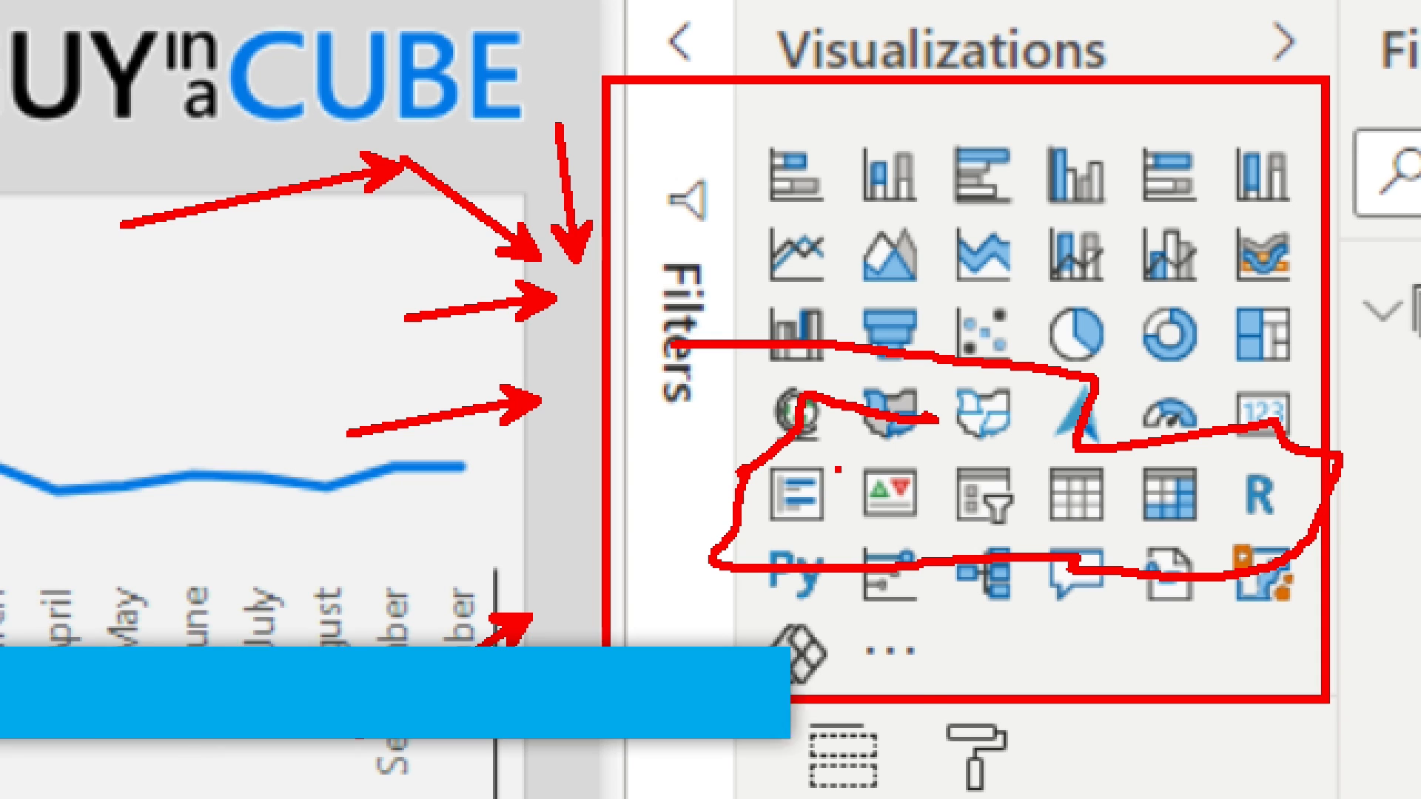
key(e)
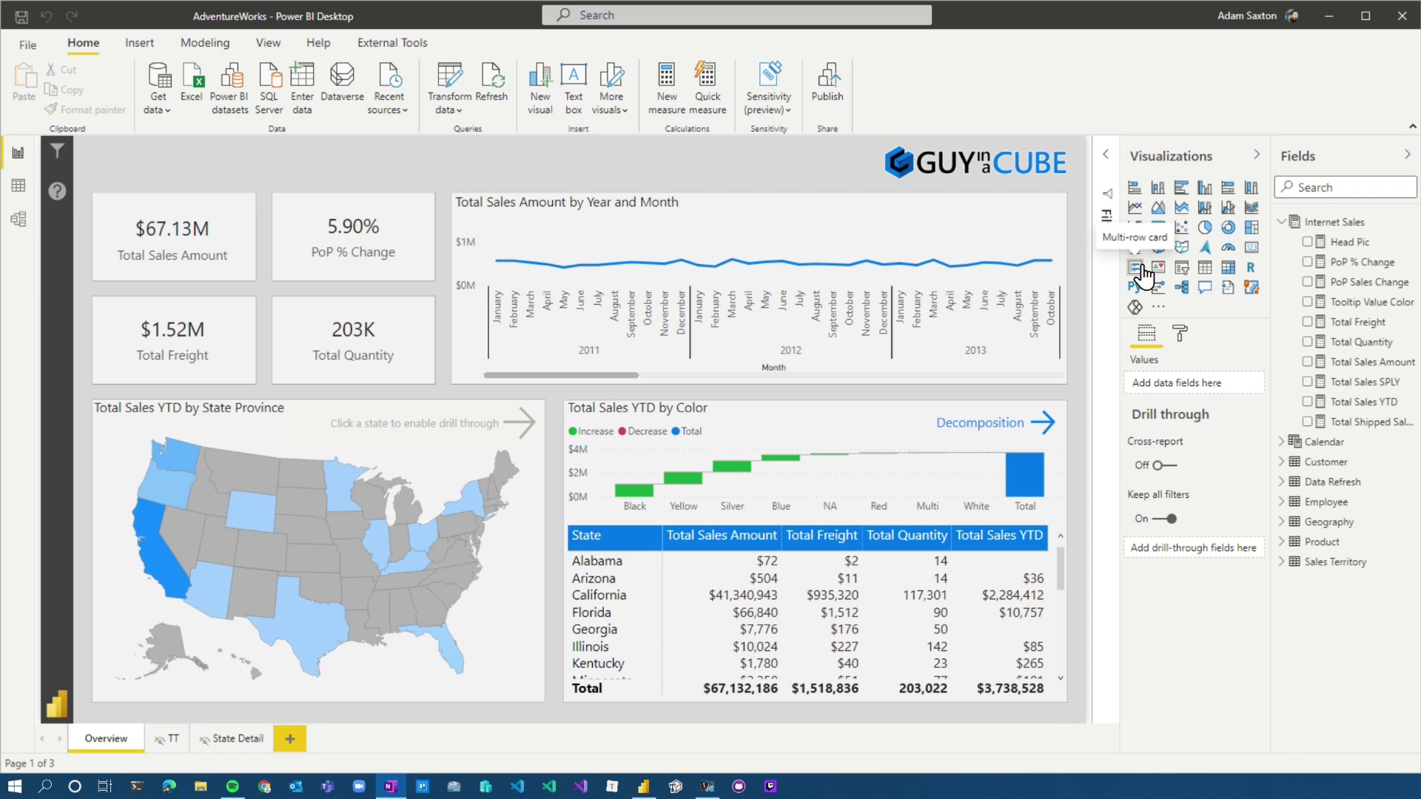
Live-zoom further into the report with ZoomIt and hide the report filters.
key(Ctrl+4)
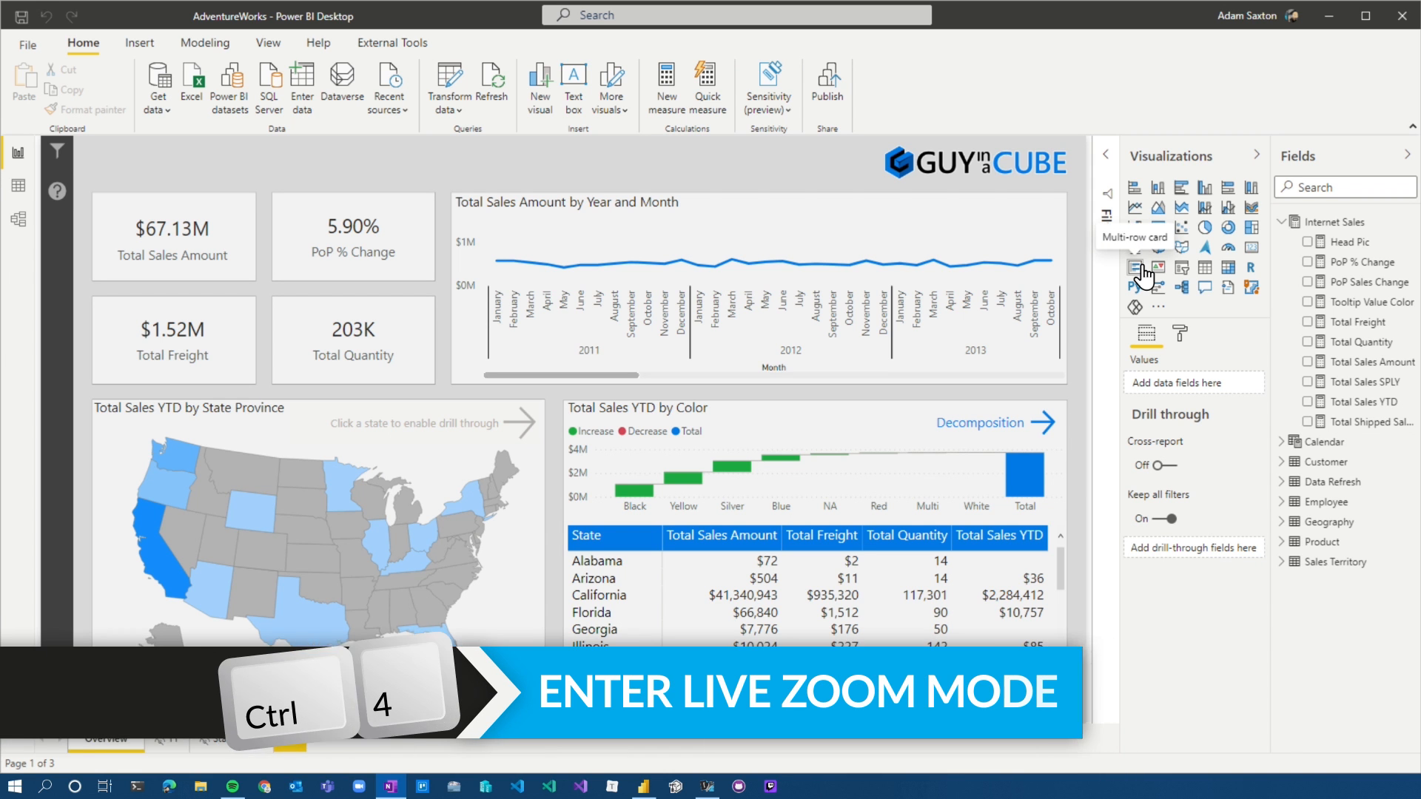
key(Ctrl+4)
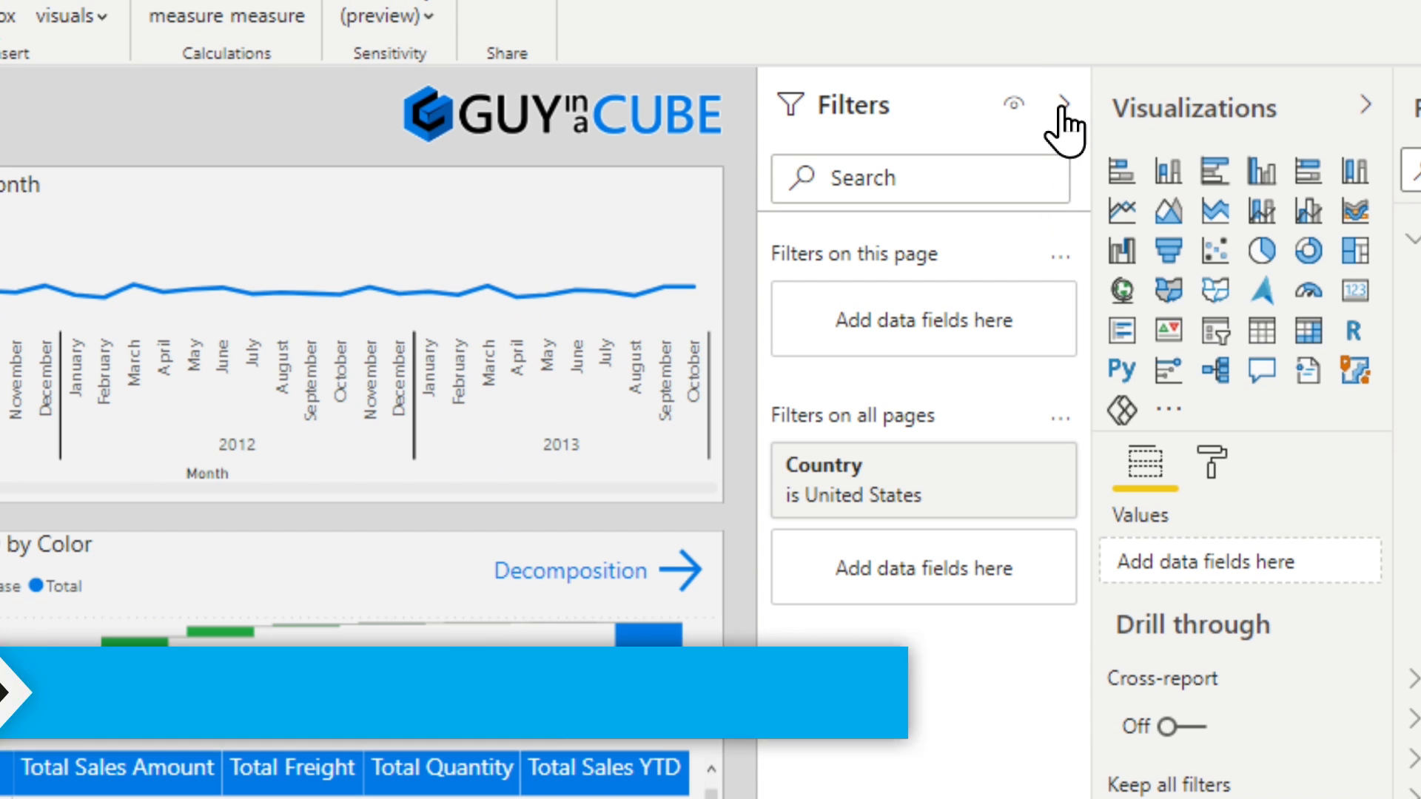
click(1046, 94)
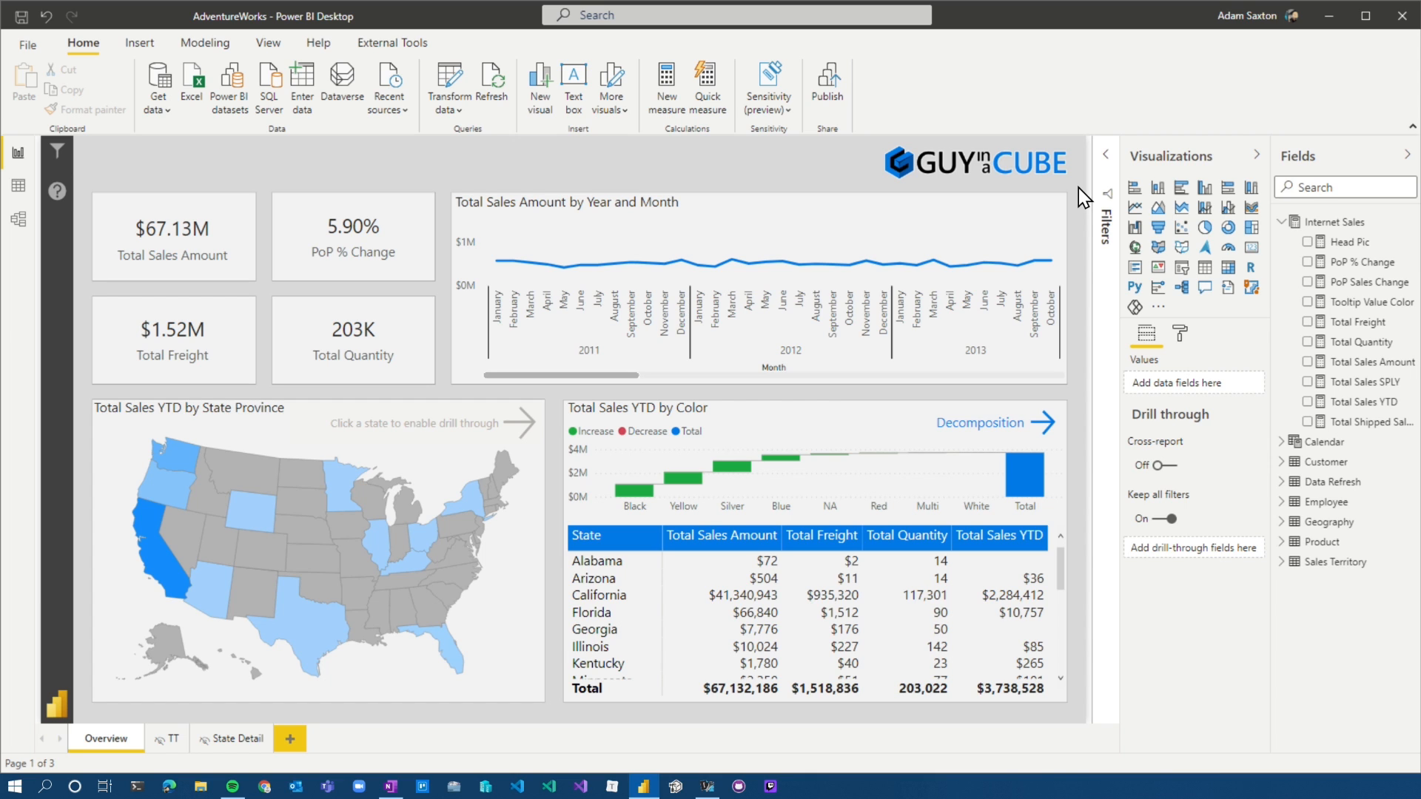
mouse_move(739, 178)
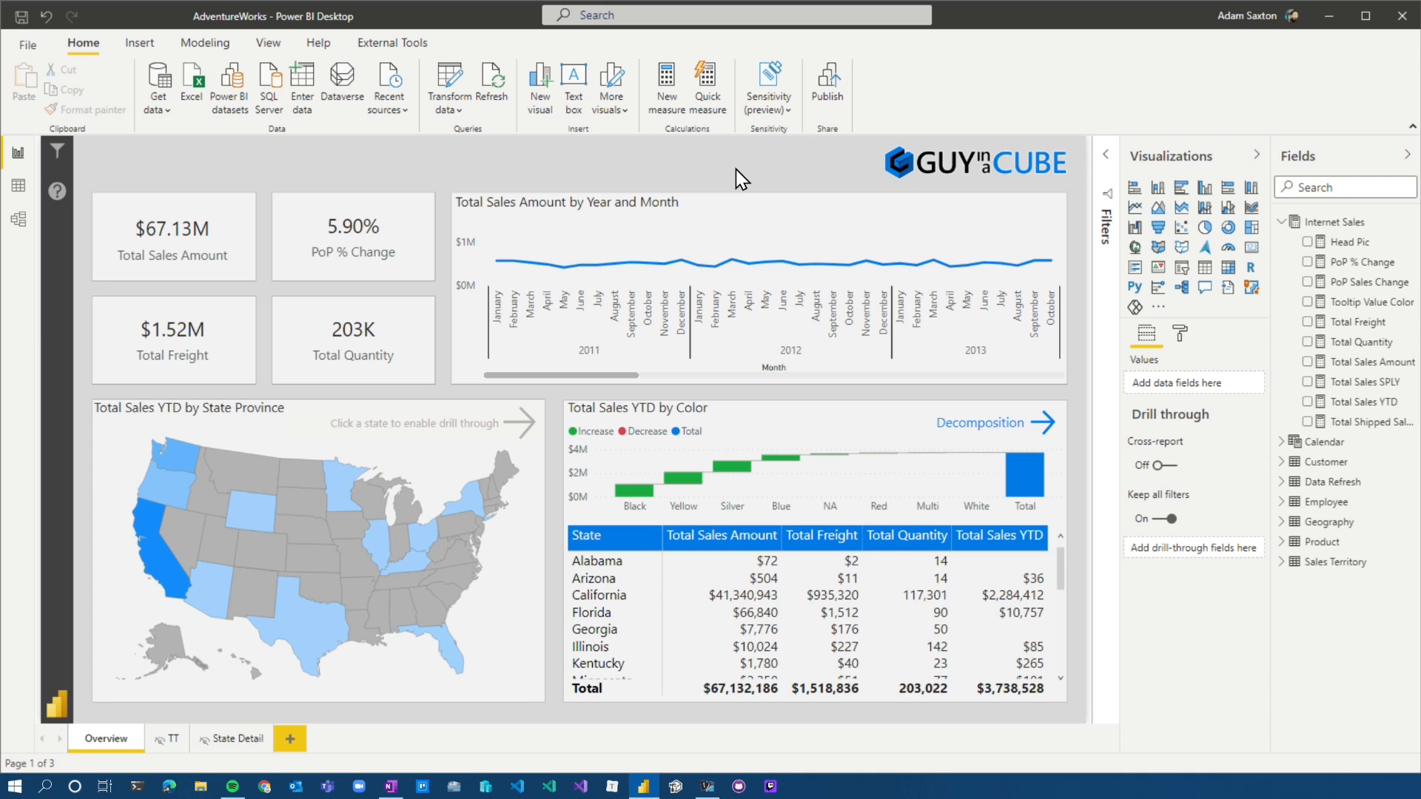
mouse_move(1363, 422)
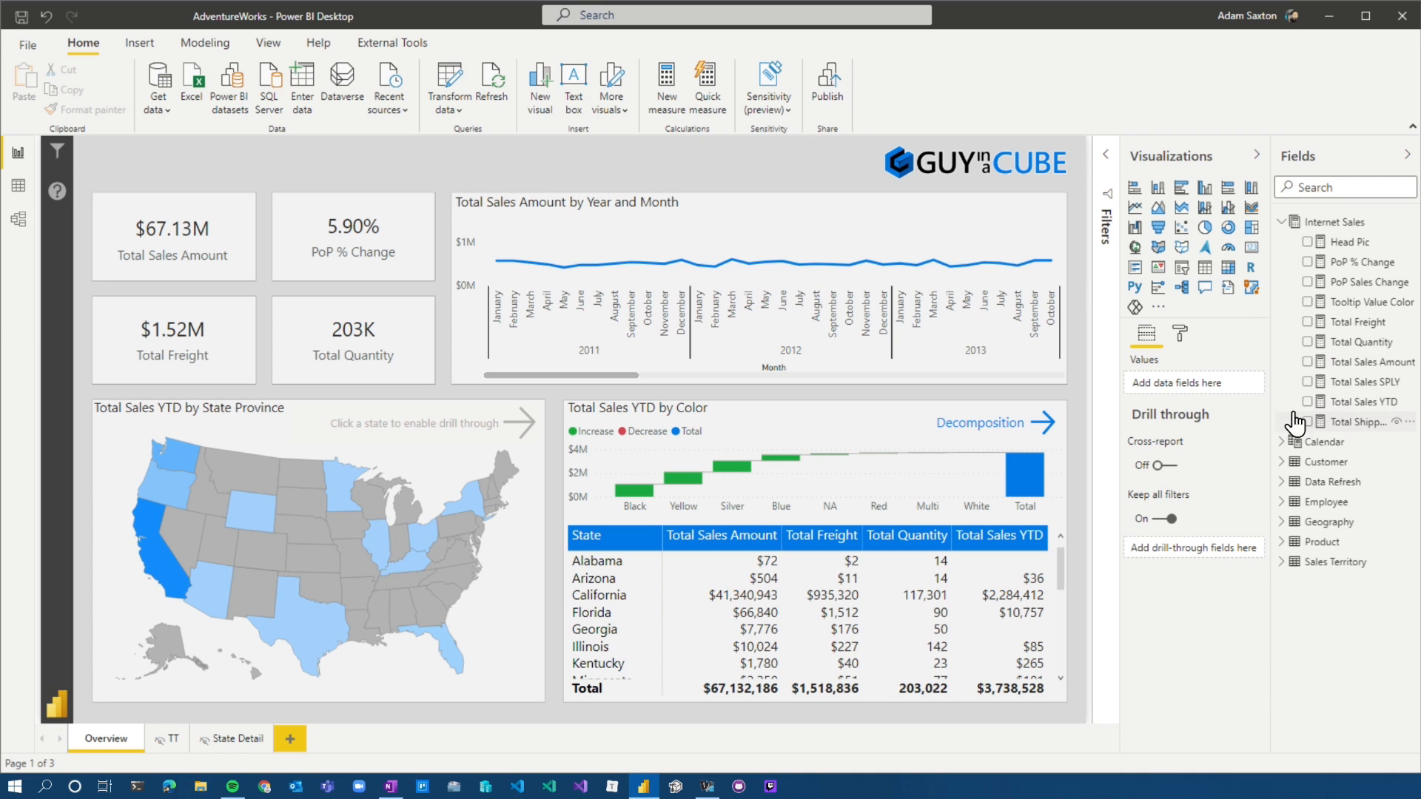
mouse_move(1365, 365)
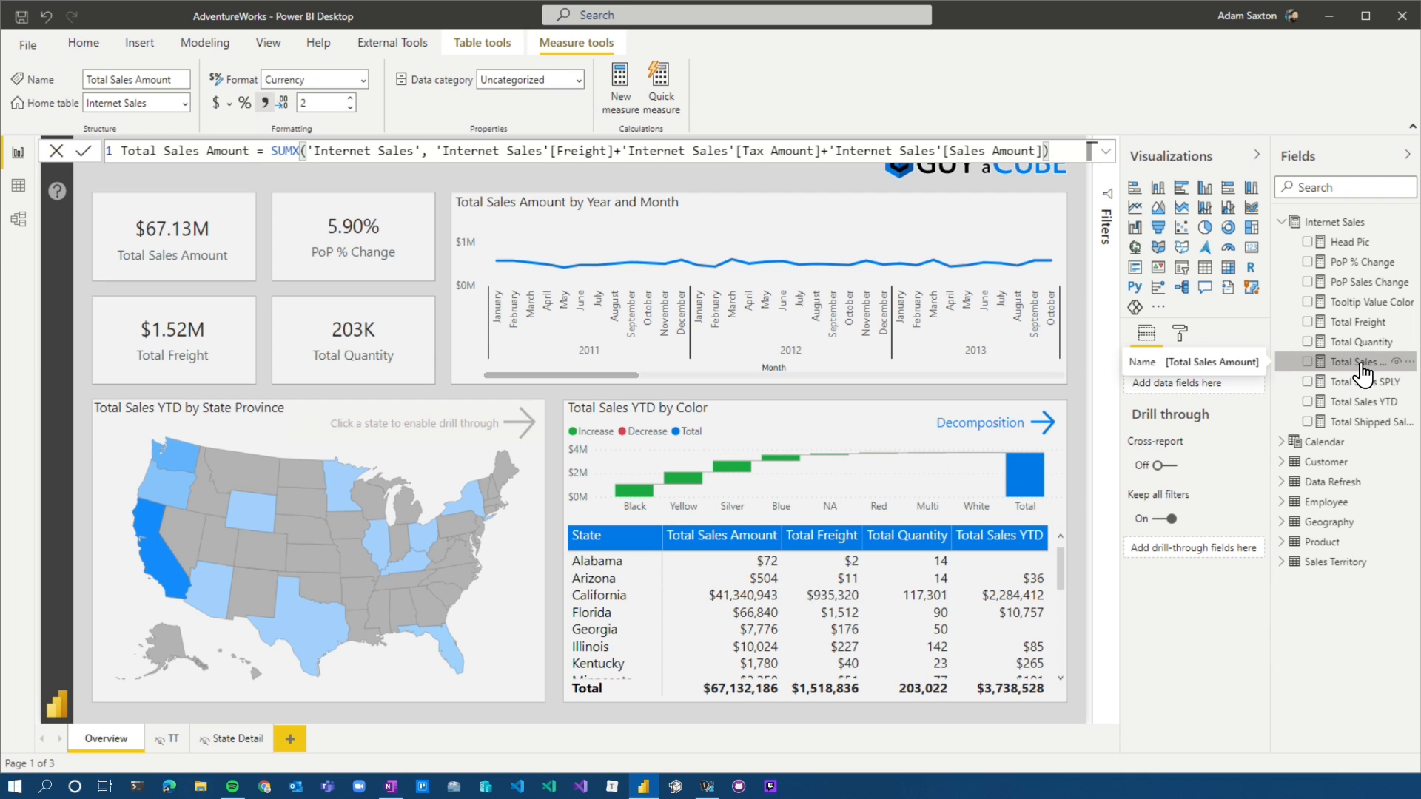
mouse_move(1279, 362)
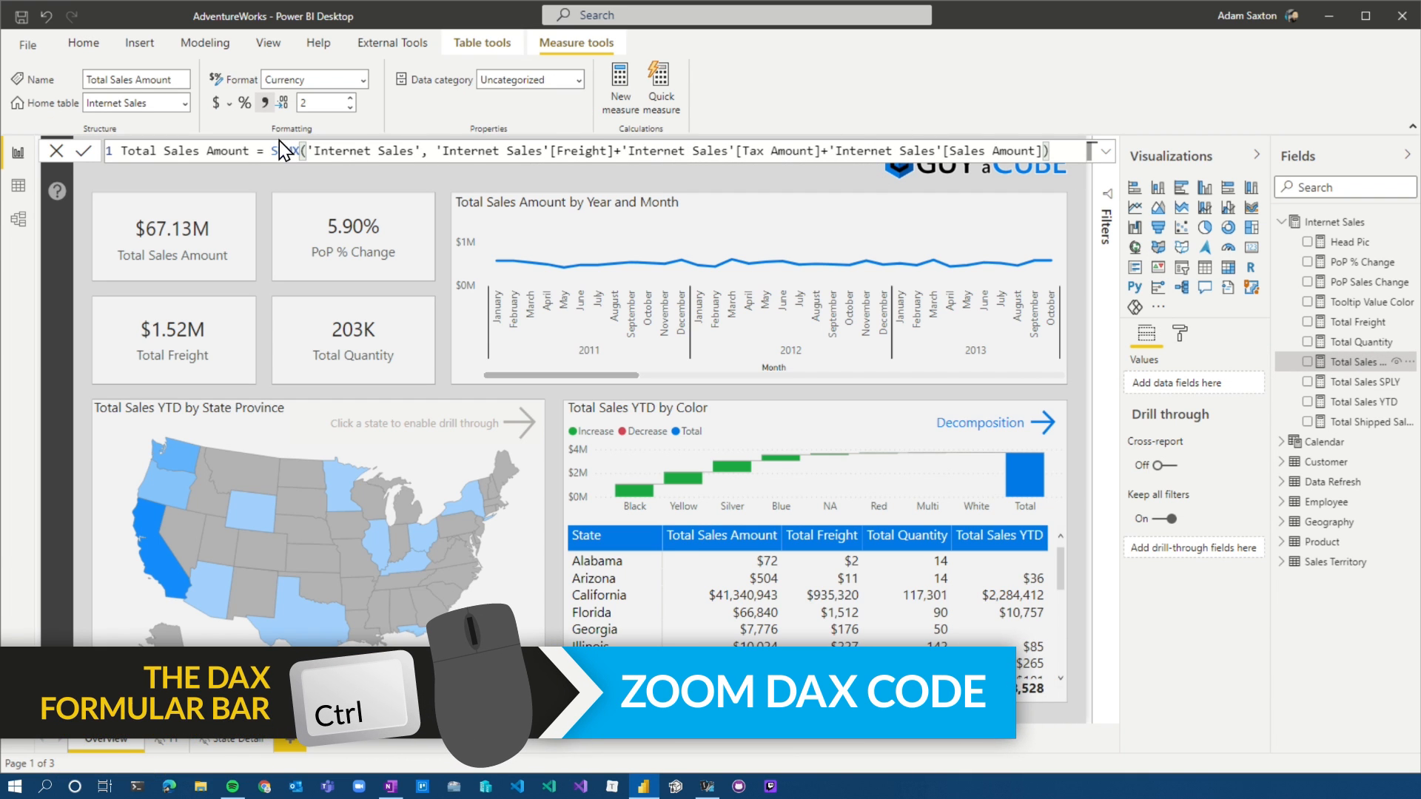
mouse_move(554, 151)
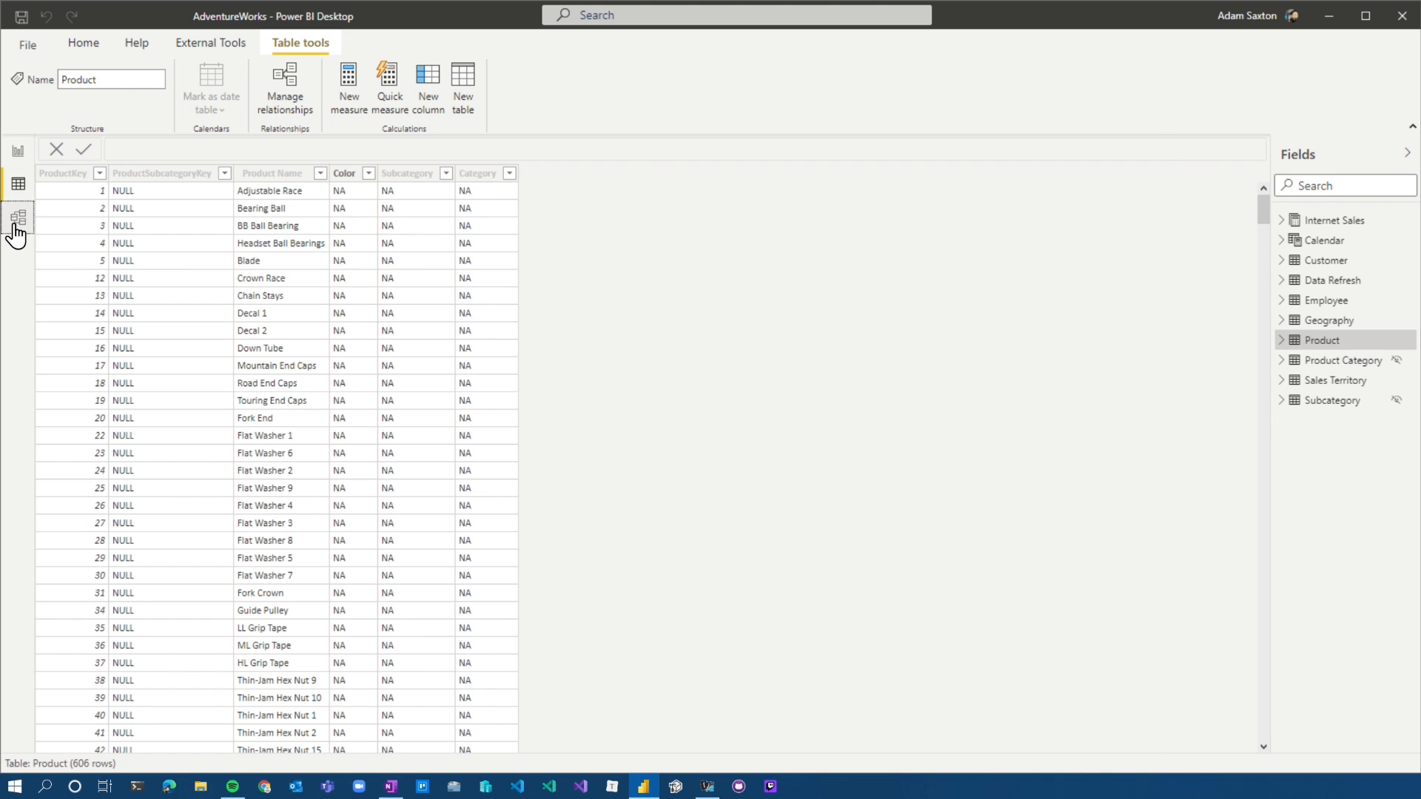
Switch to Model view to show the AdventureWorks table relationship diagram.
click(17, 218)
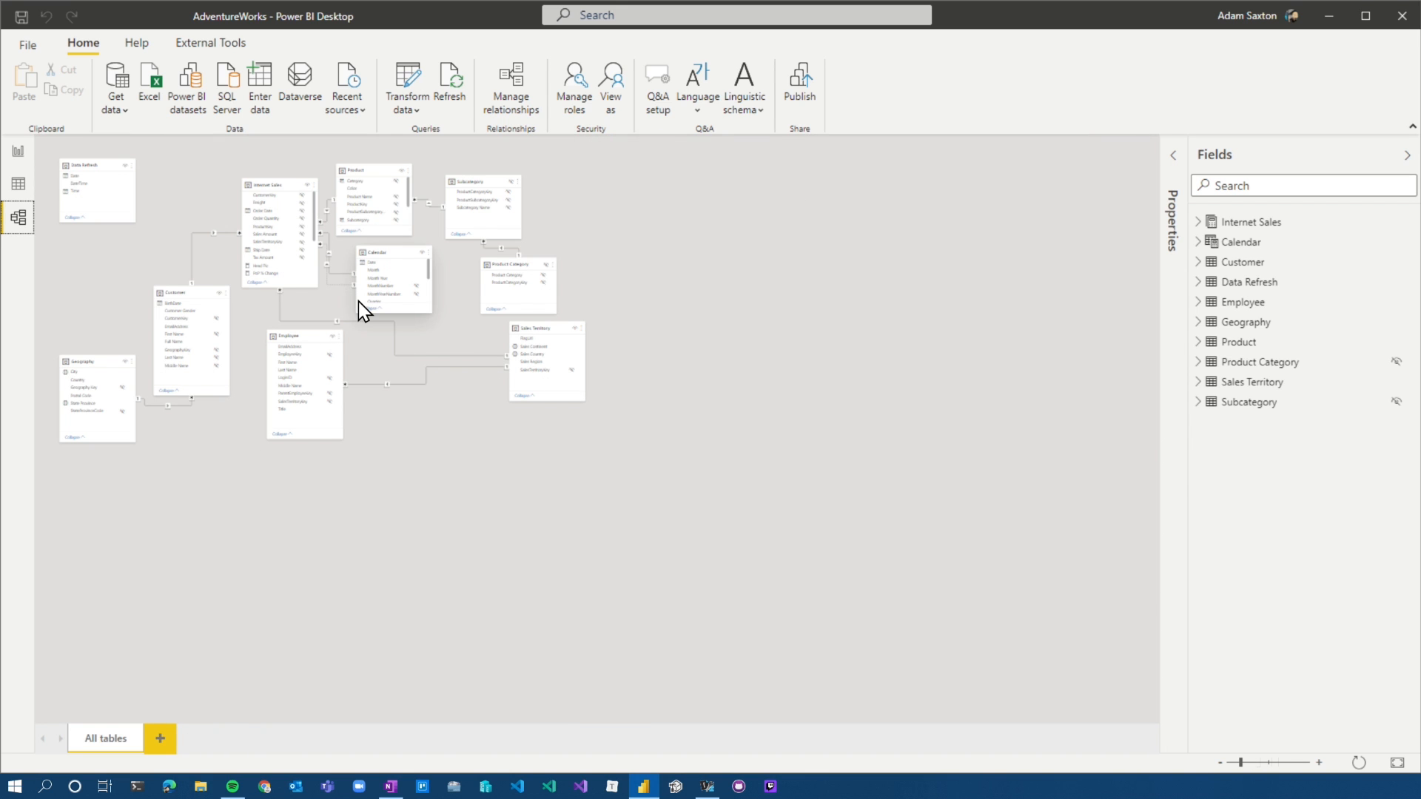
mouse_move(242, 178)
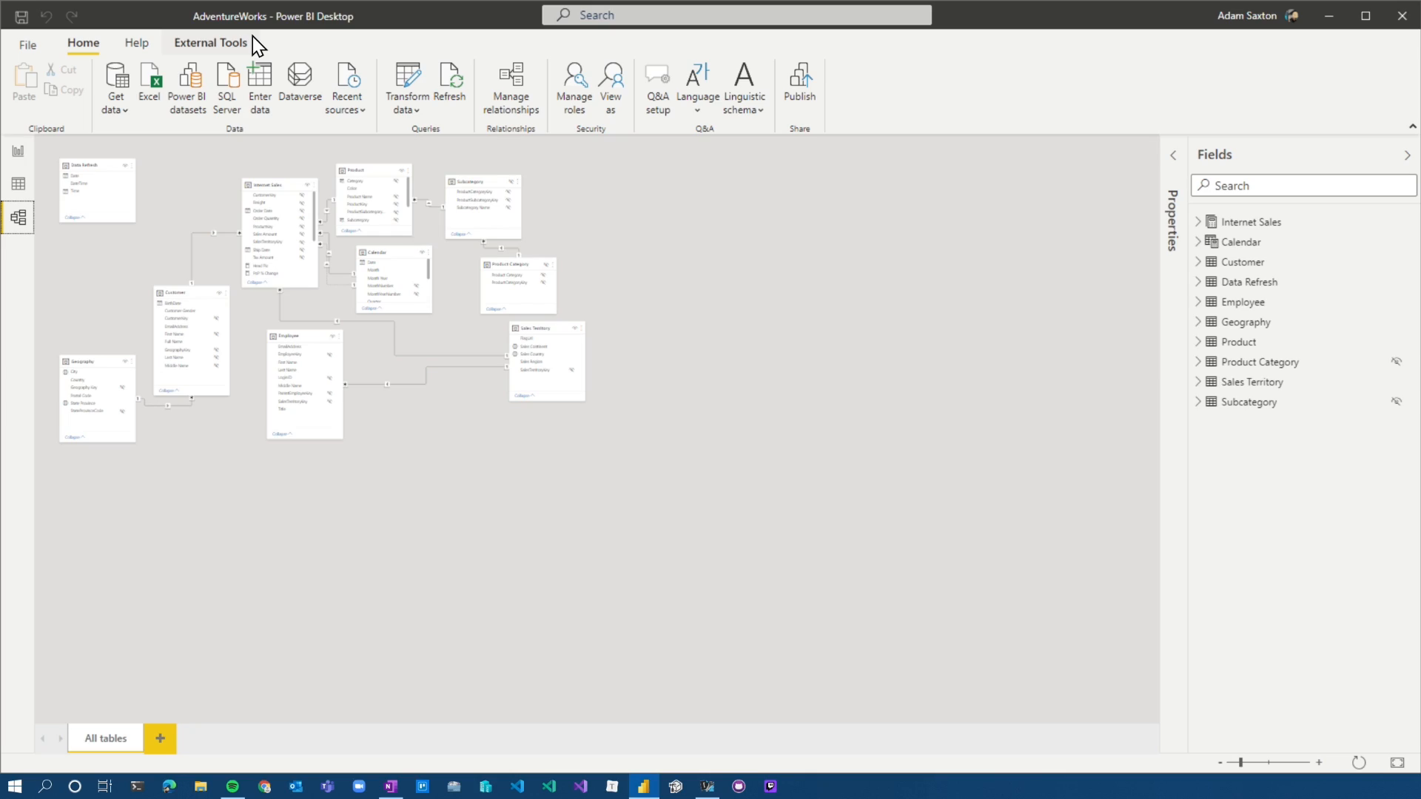
Launch DAX Studio from the External Tools ribbon against the AdventureWorks model.
click(211, 43)
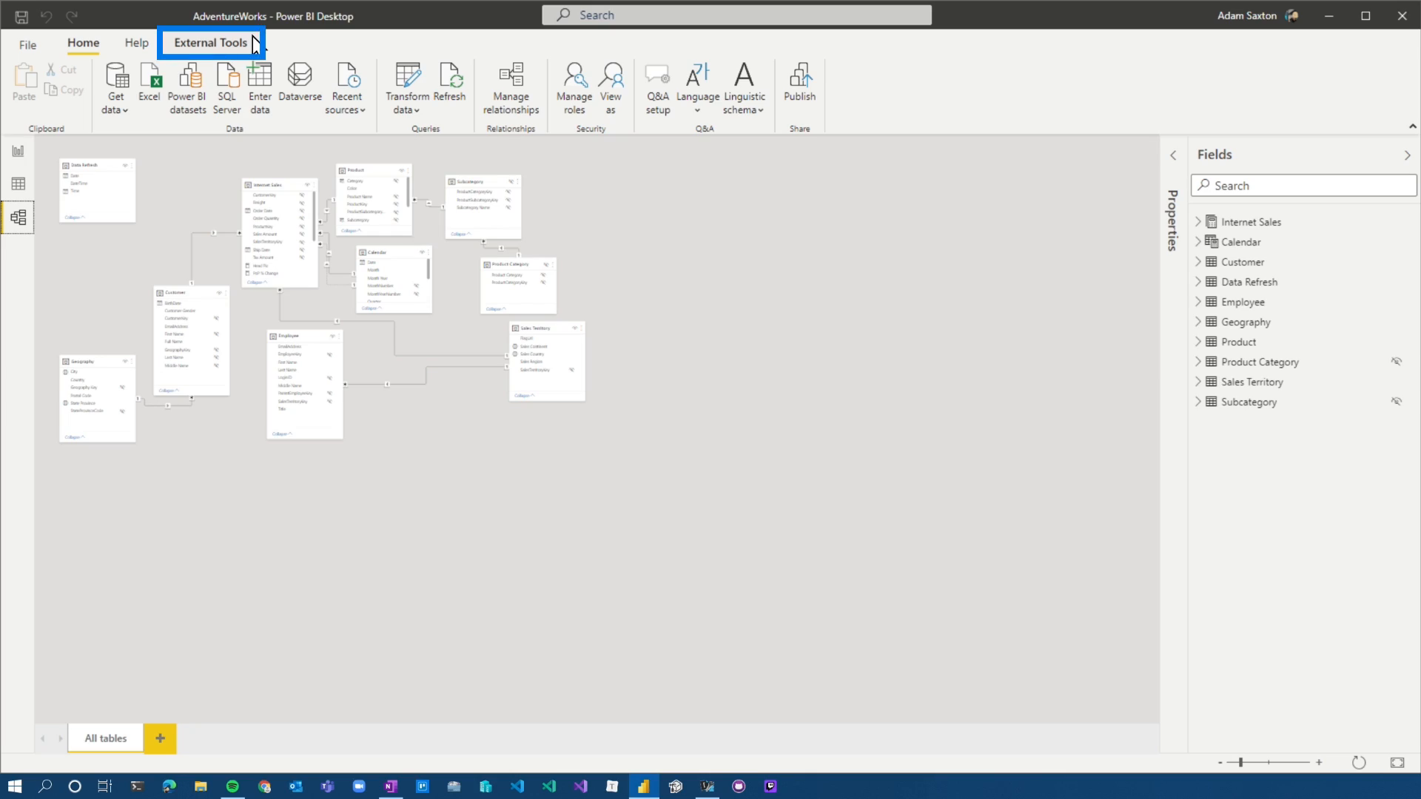
click(211, 43)
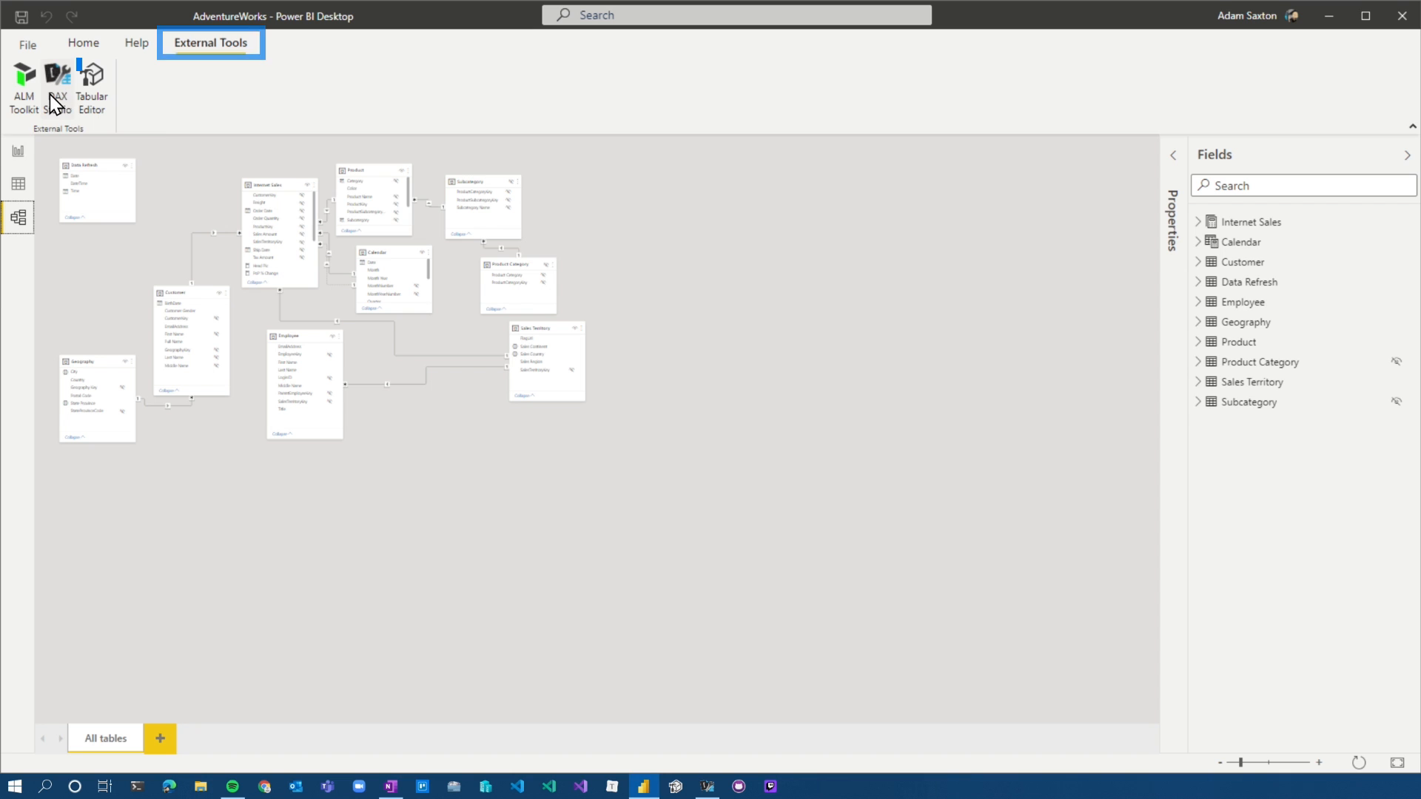
mouse_move(49, 78)
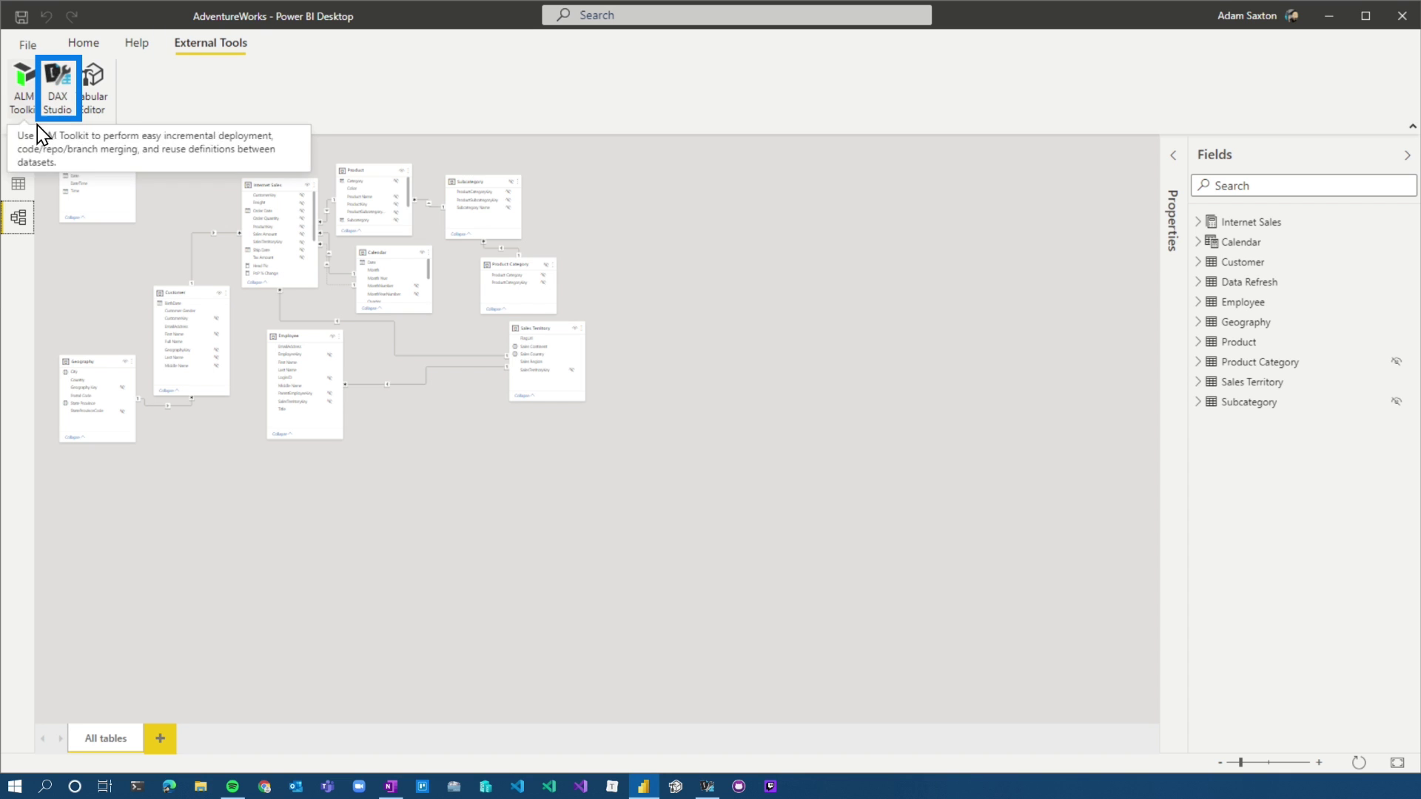
click(58, 77)
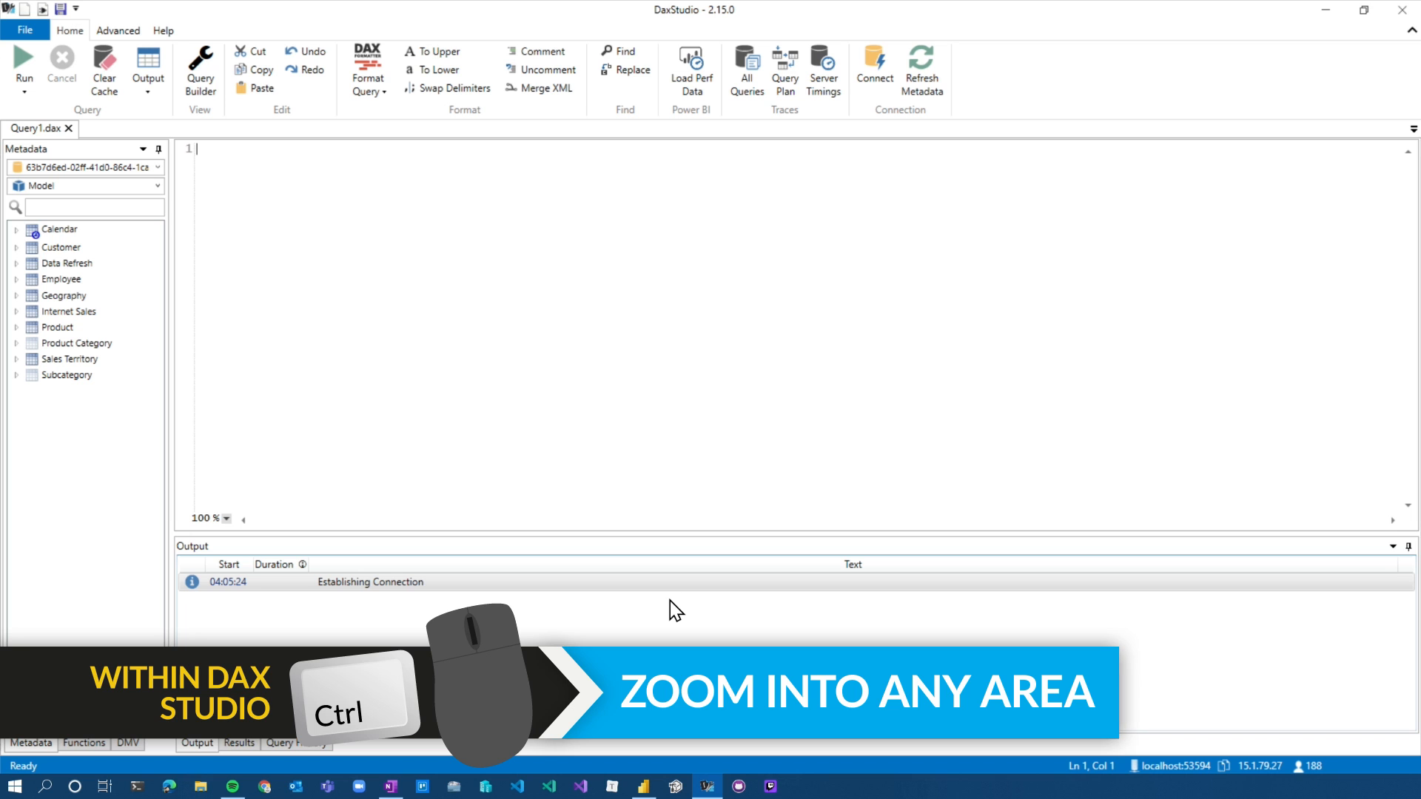
mouse_move(607, 550)
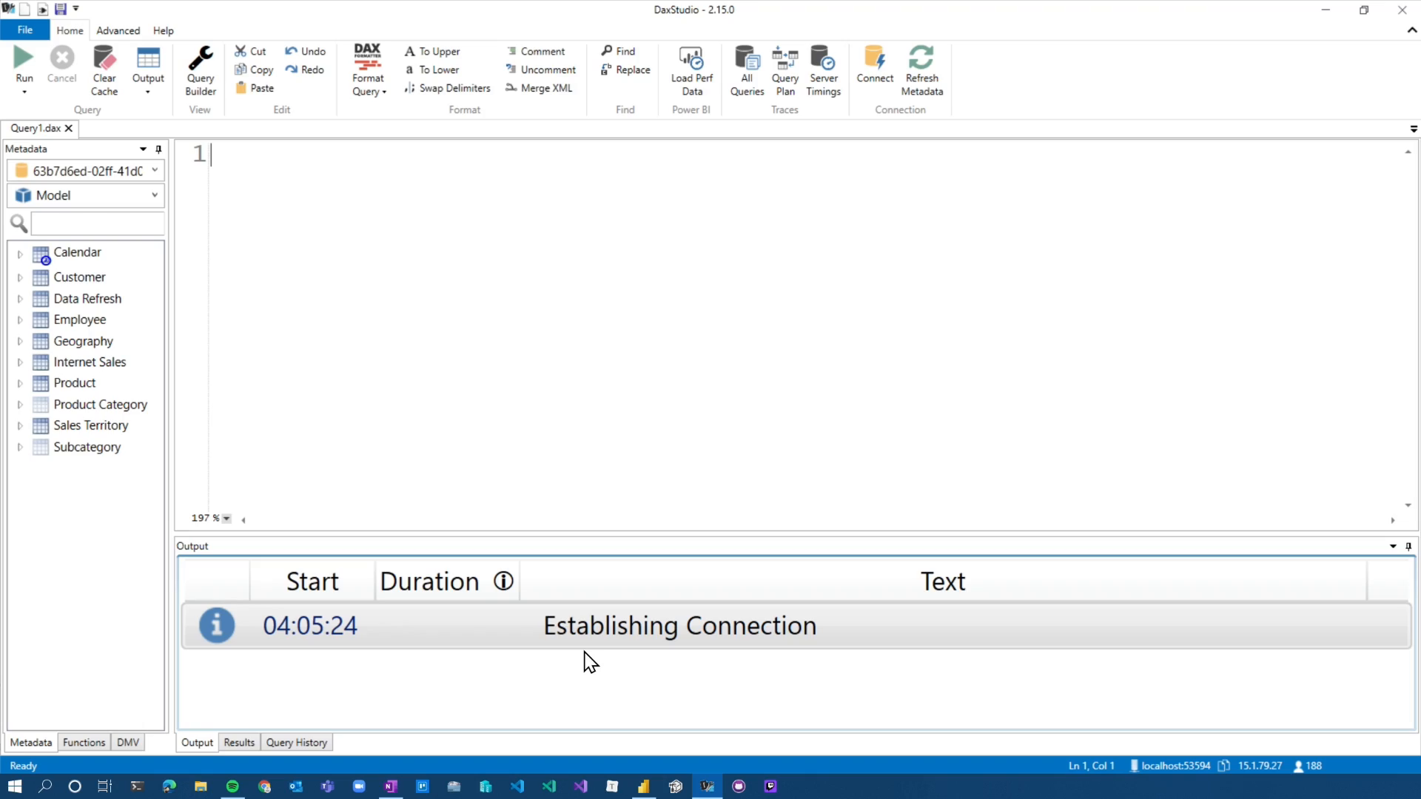
Return to Power BI Desktop and open the Power Query Editor on the Subcategory query.
click(643, 787)
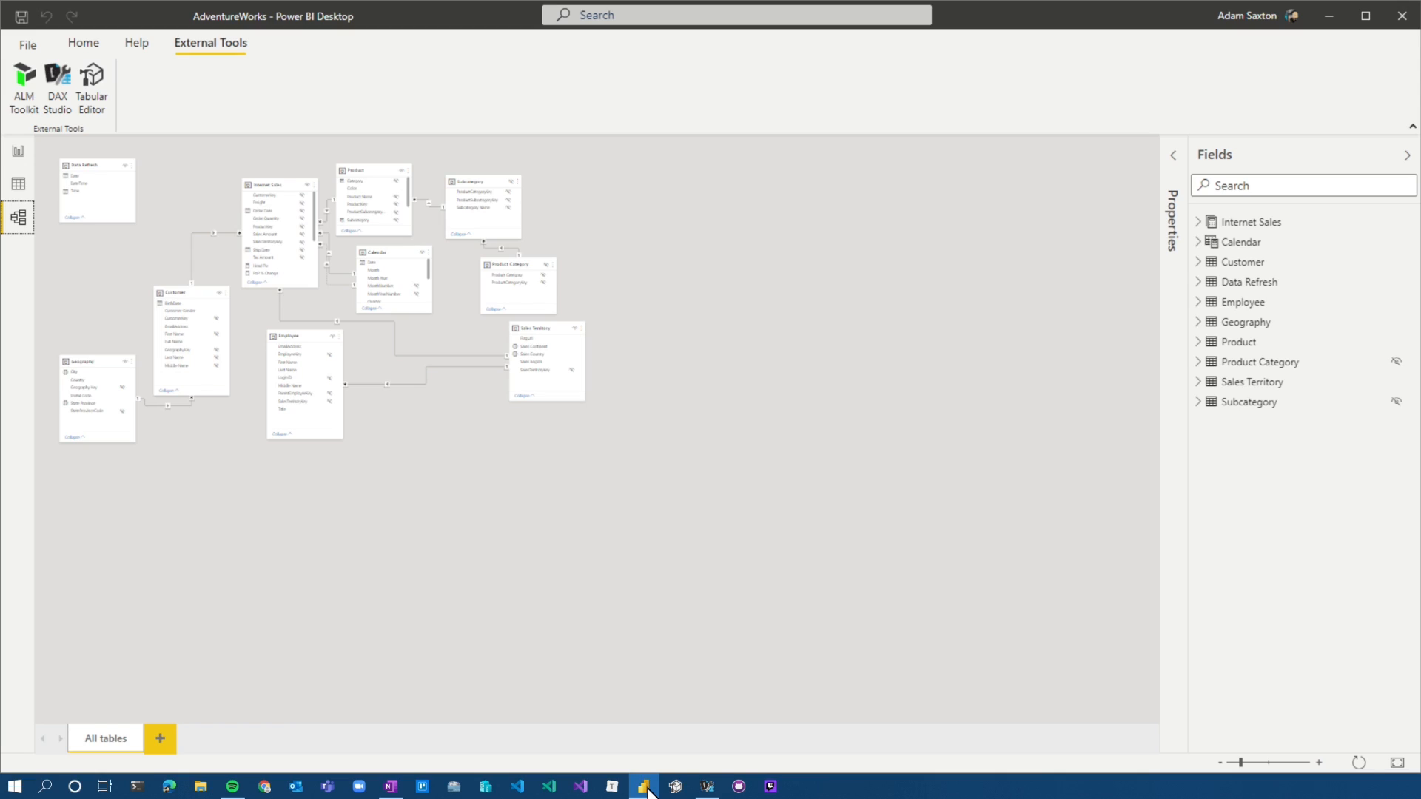
mouse_move(17, 153)
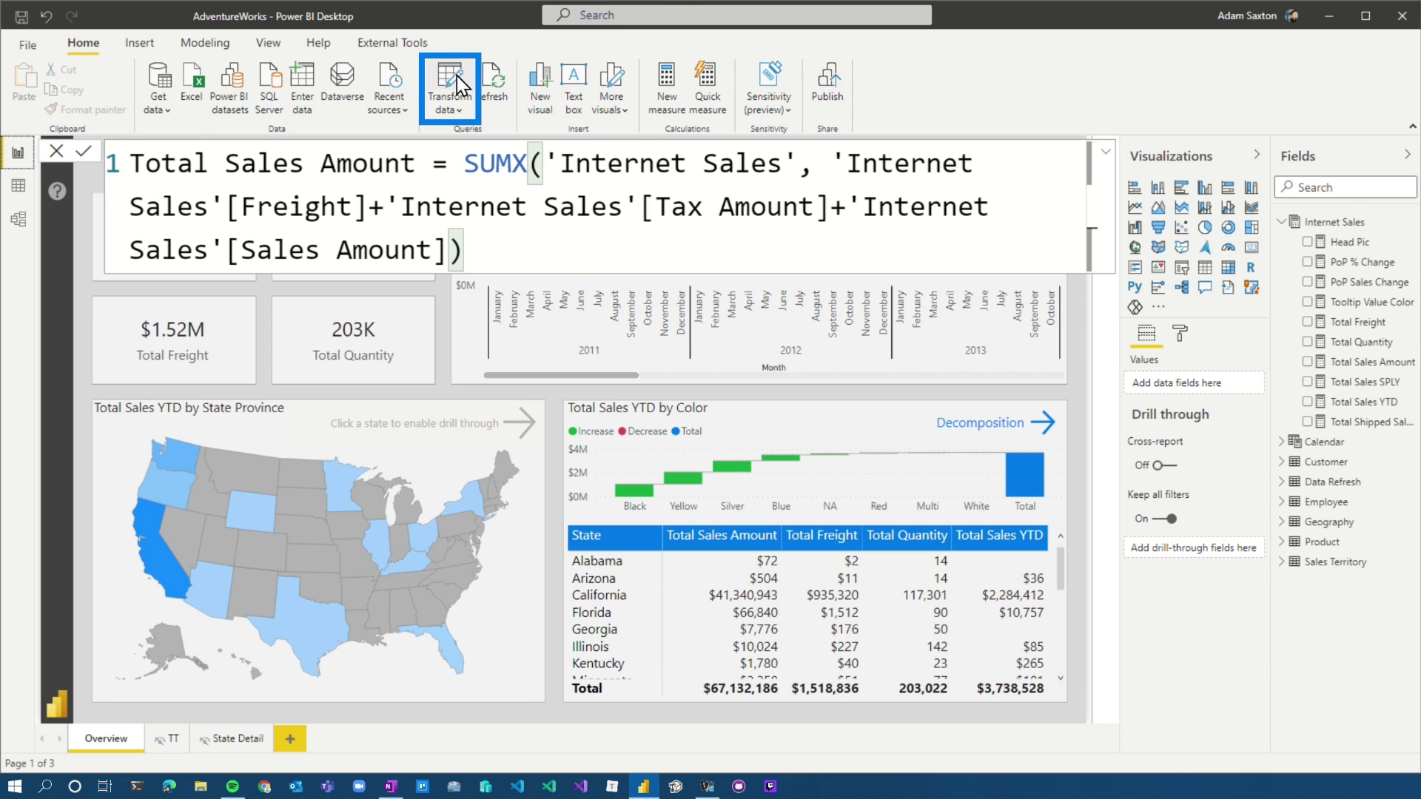
click(447, 80)
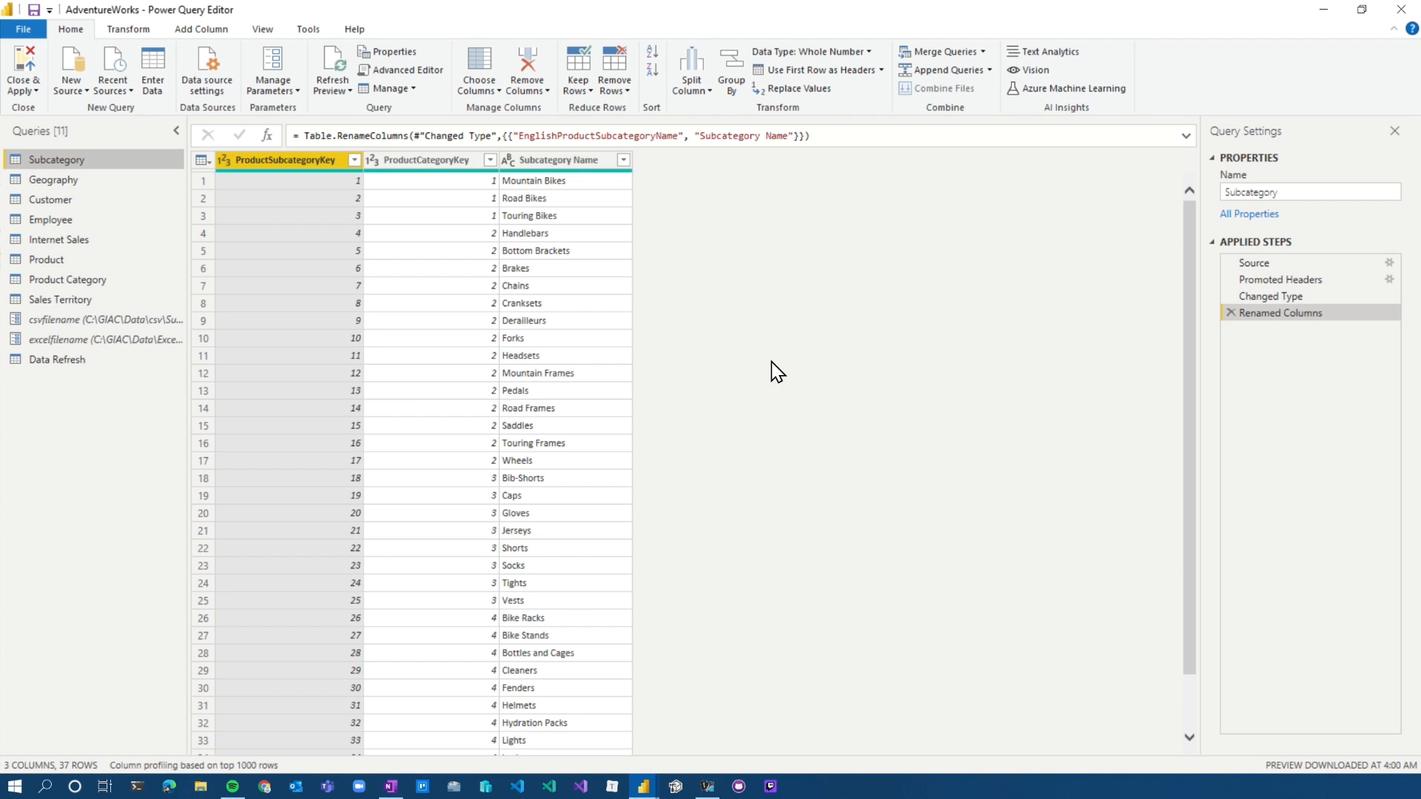
mouse_move(1222, 391)
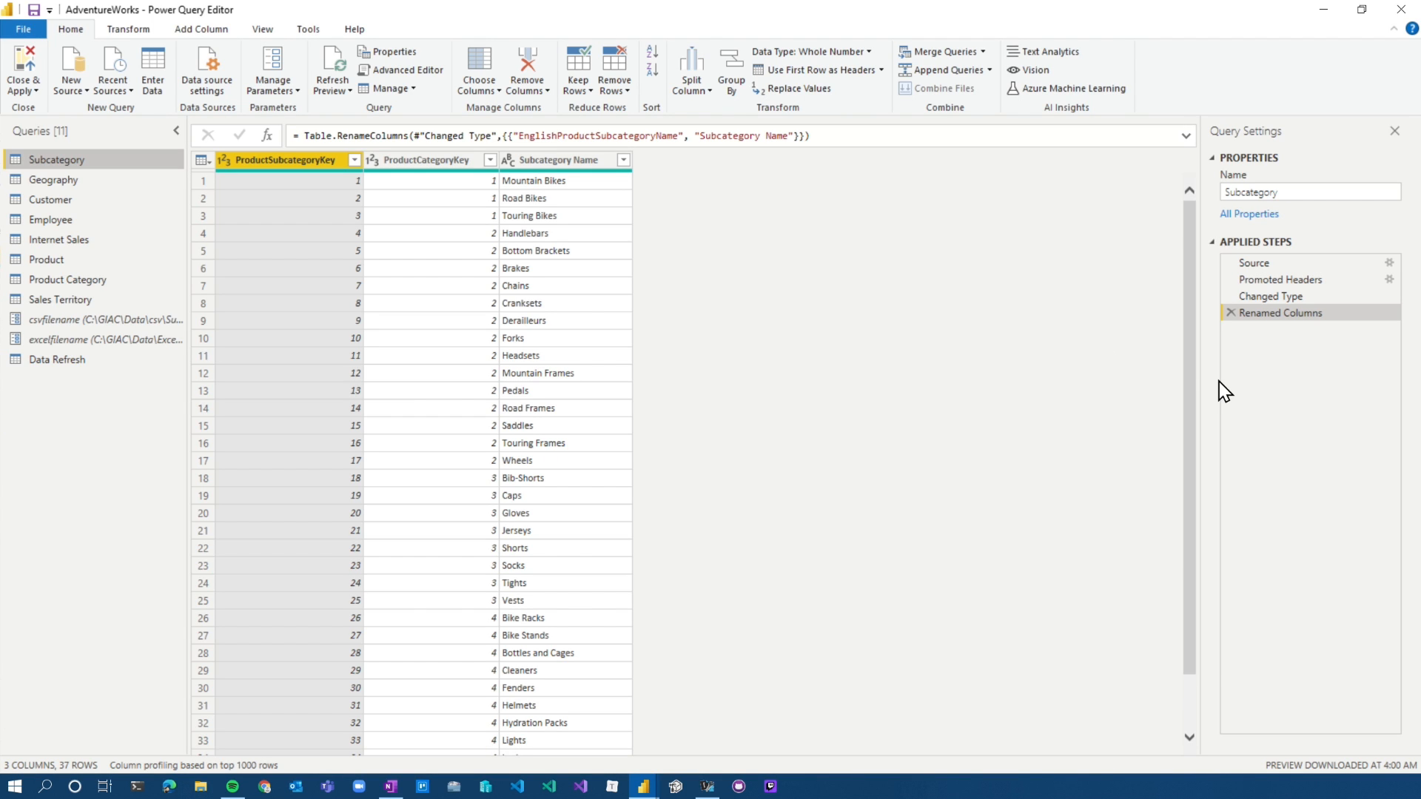
mouse_move(641, 437)
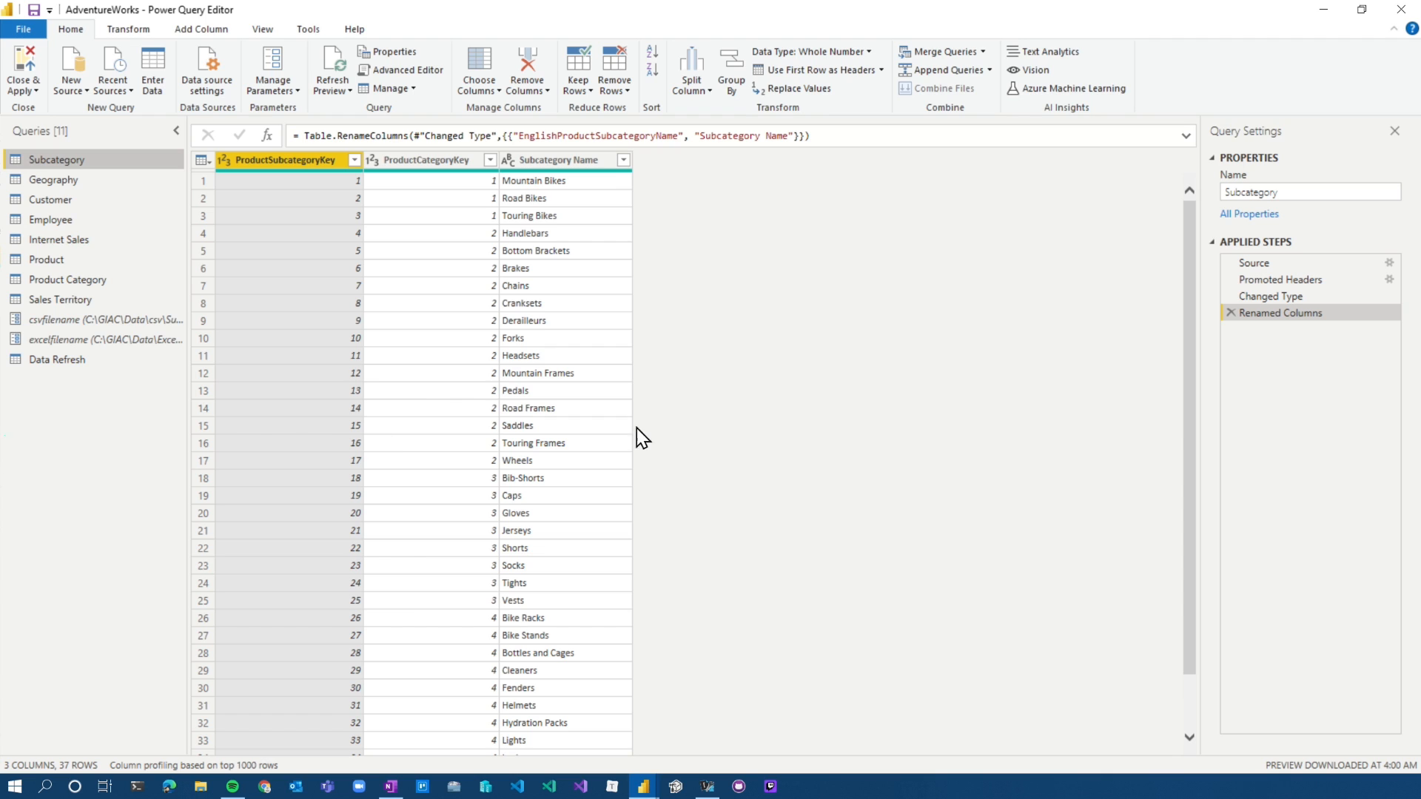
mouse_move(724, 435)
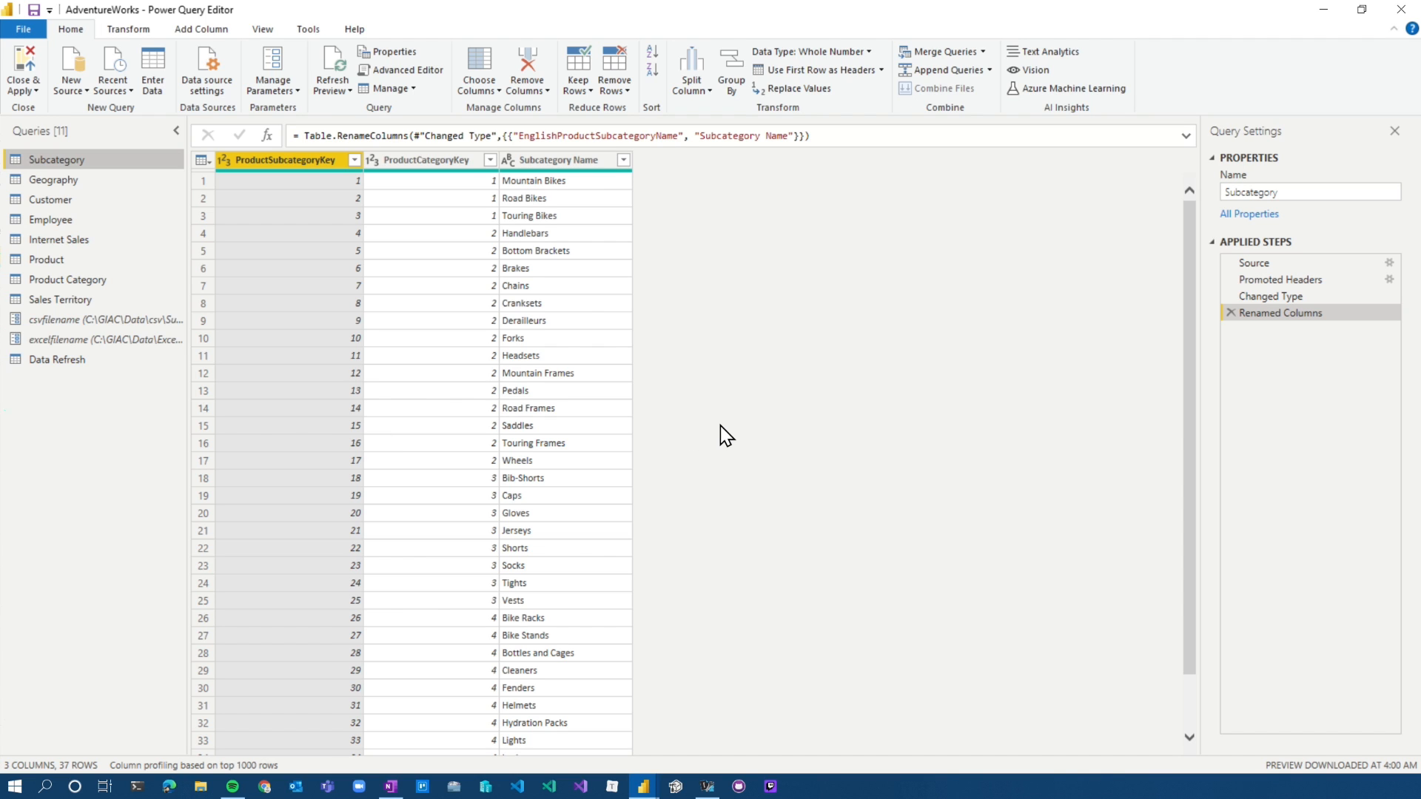
mouse_move(402, 380)
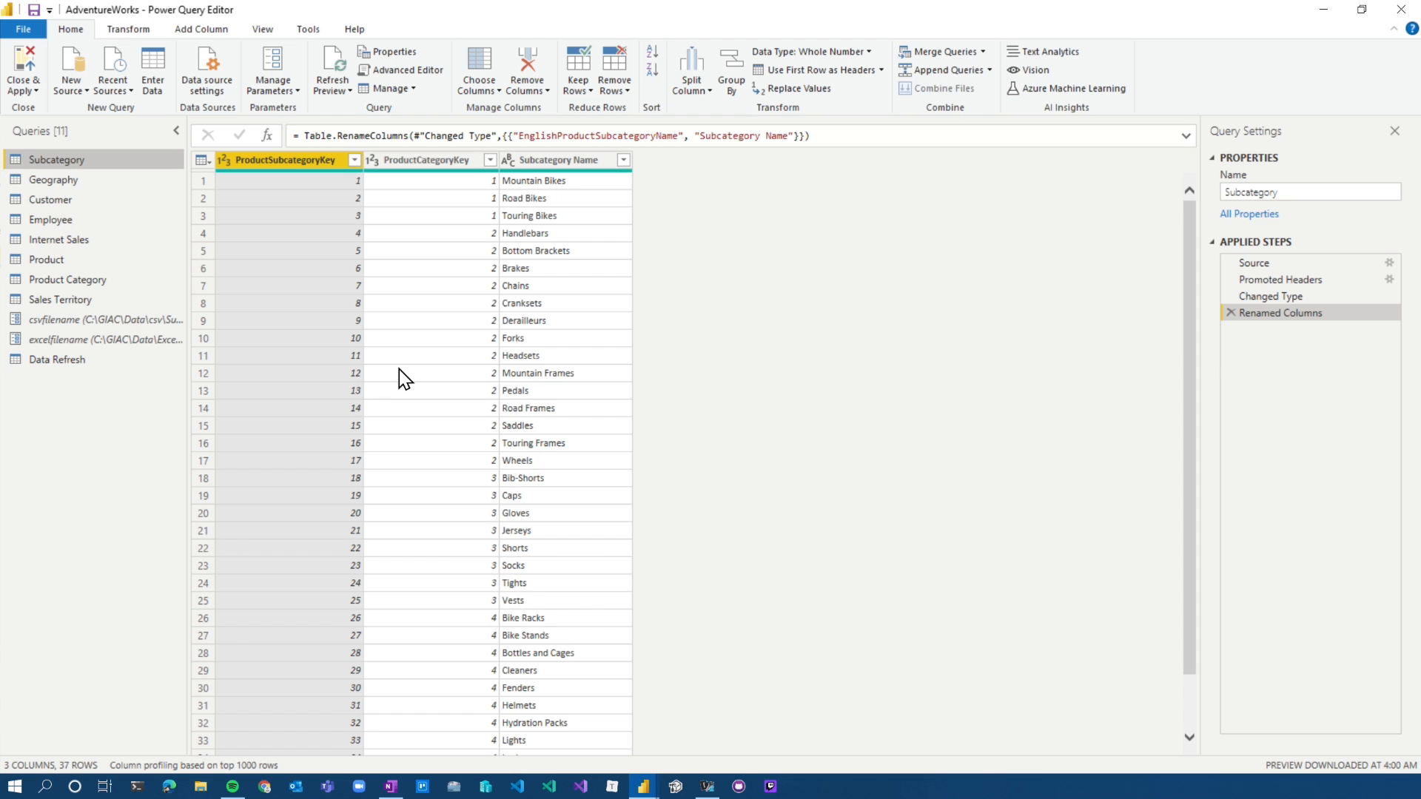